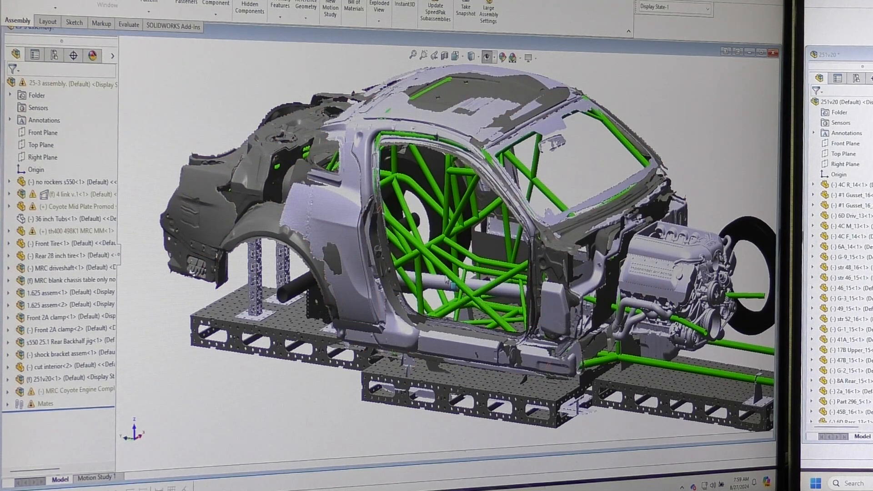
mouse_move(310, 388)
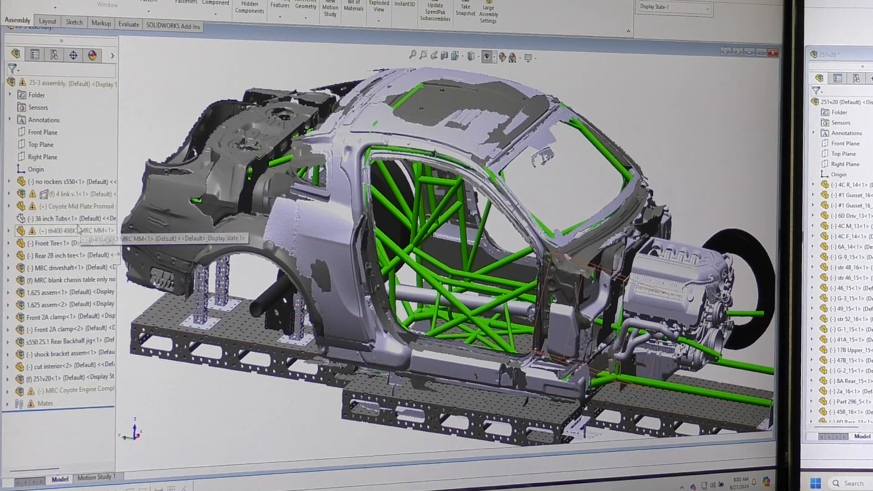
- Show component actions for 'no rockers s550' in the tree, ready to hide it
right_click(39, 182)
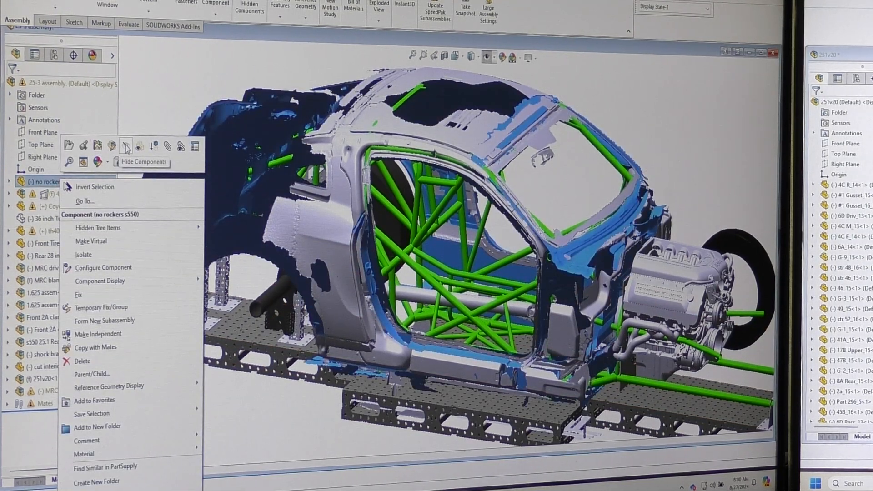